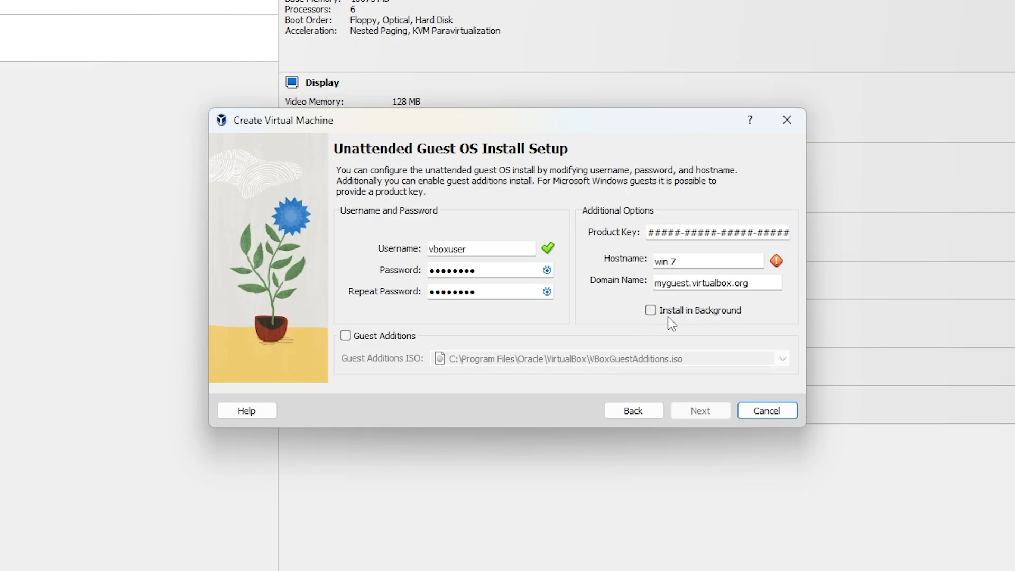
{"action": "mouse_move", "coordinate": [700, 410]}
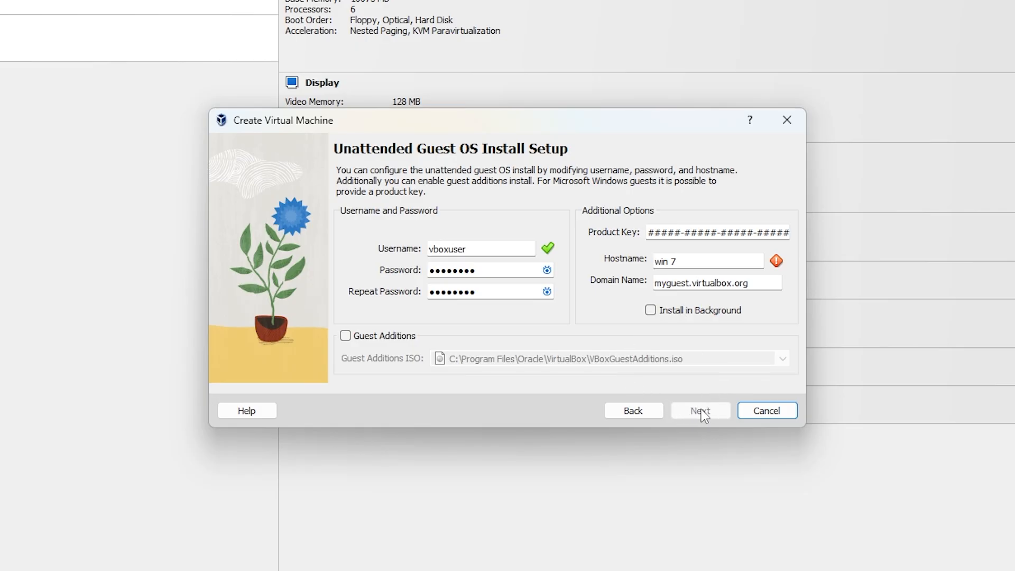
{"action": "mouse_move", "coordinate": [411, 170]}
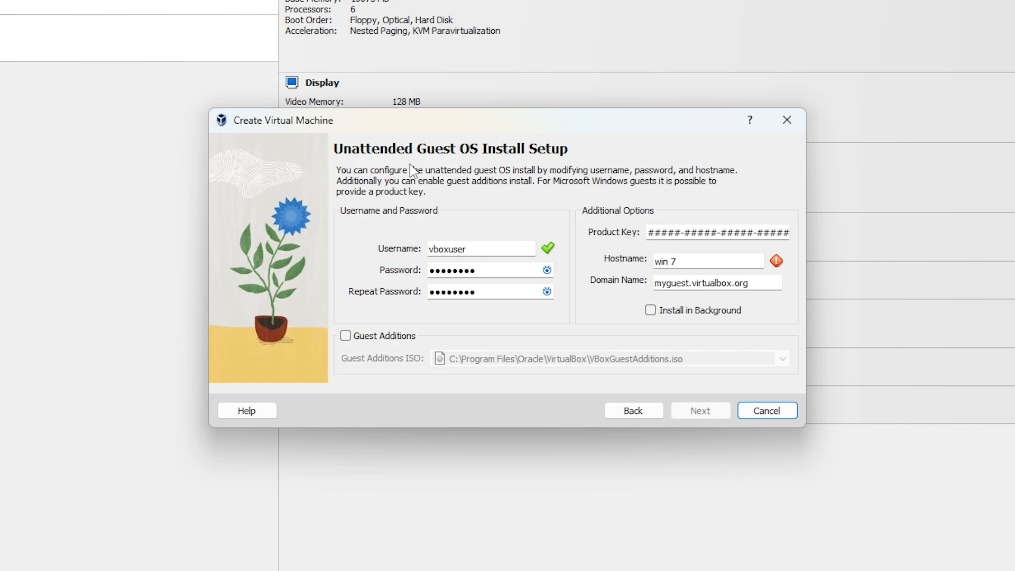
{"action": "mouse_move", "coordinate": [503, 214]}
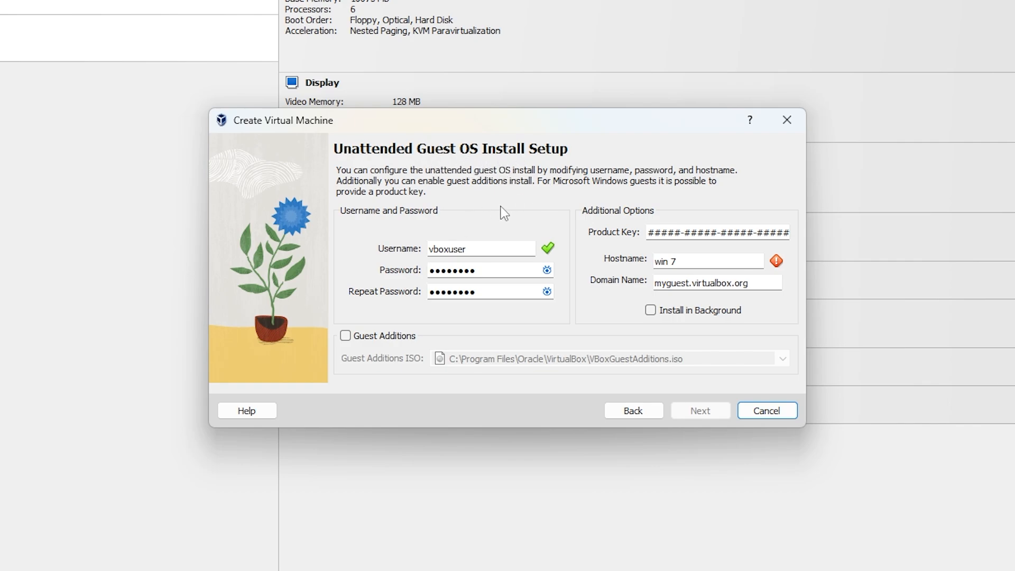
{"action": "mouse_move", "coordinate": [380, 235]}
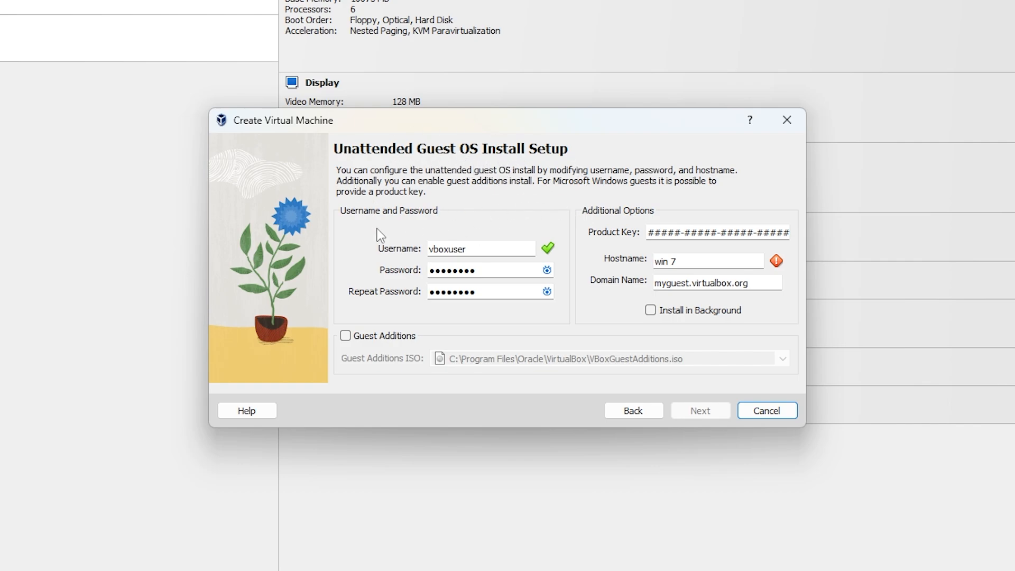
Create a new machine named 'win 7' using the Windows 7 Professional SP1 ISO image
{"action": "left_click", "coordinate": [766, 410]}
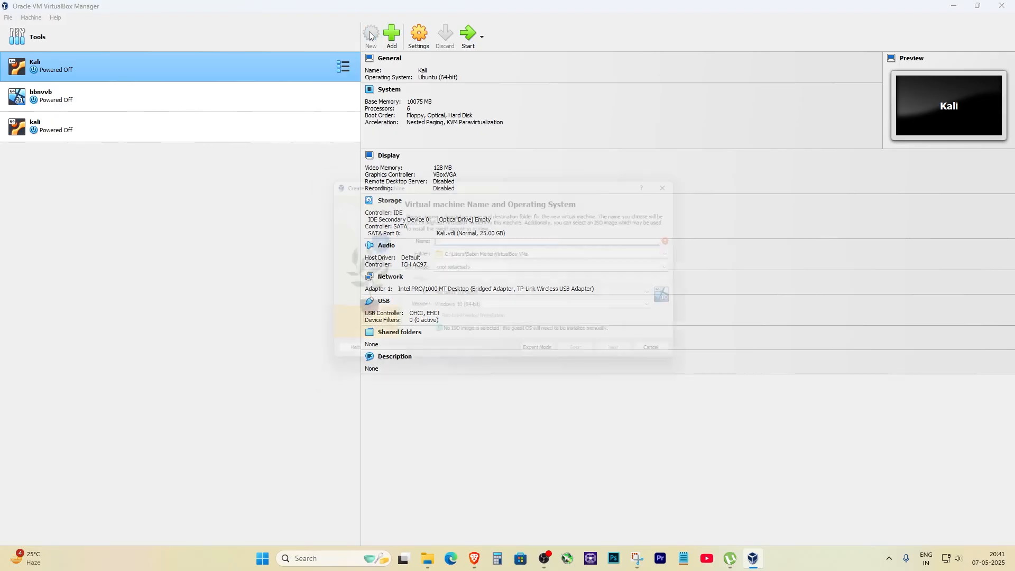
{"action": "type", "text": "win"}
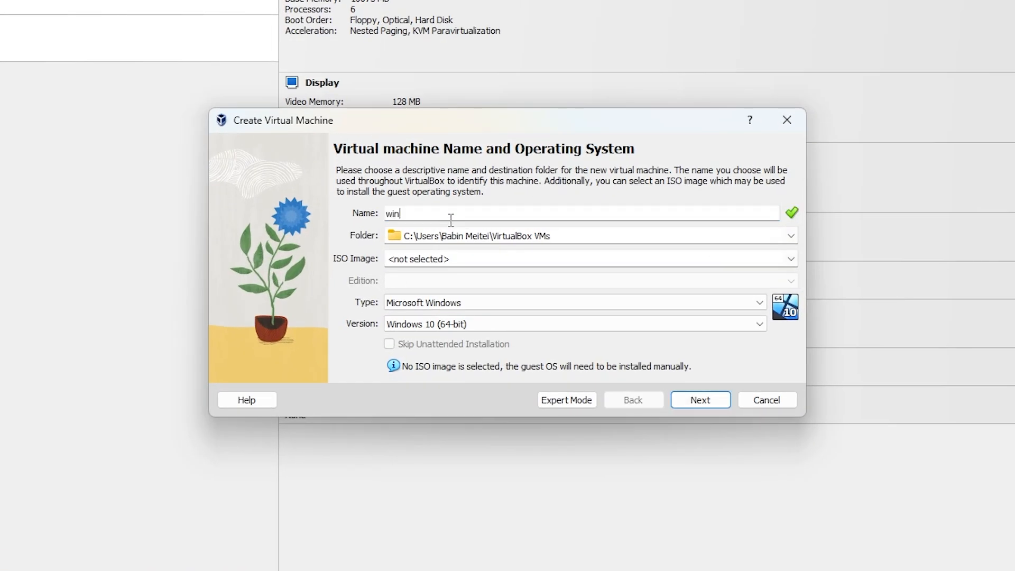
{"action": "type", "text": "7"}
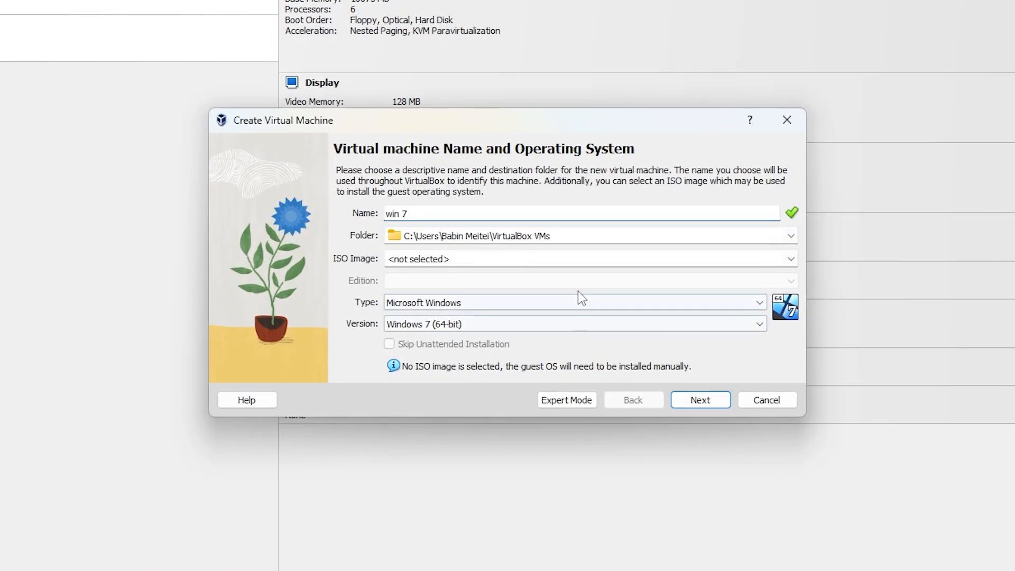
{"action": "left_click", "coordinate": [790, 258]}
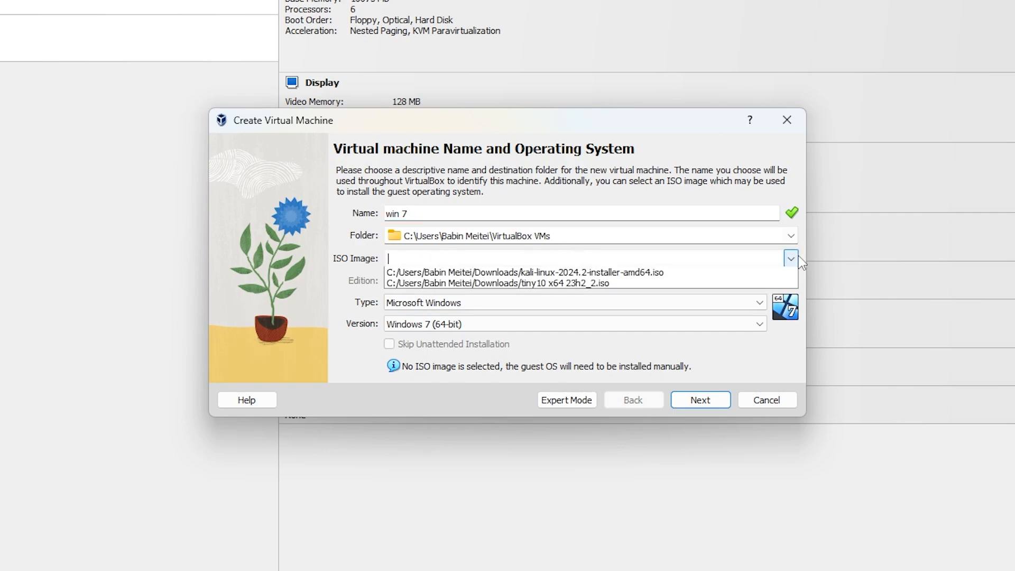
{"action": "left_click", "coordinate": [790, 258]}
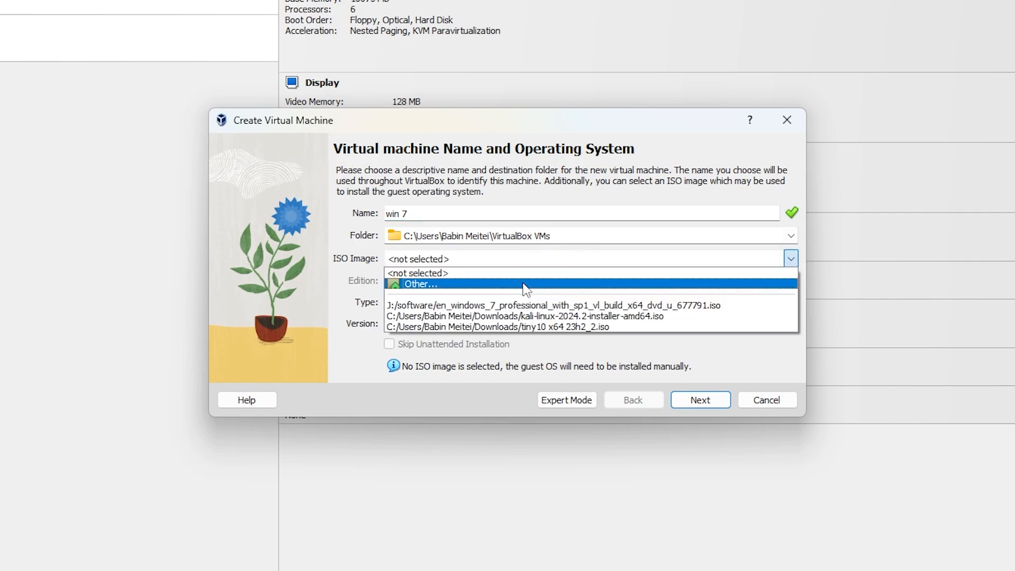
{"action": "left_click", "coordinate": [551, 305]}
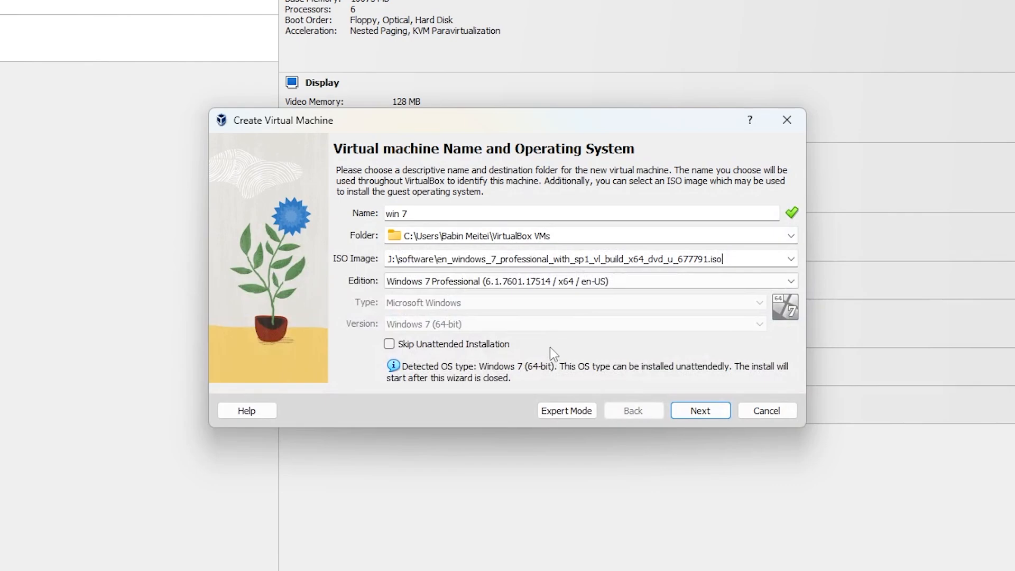
Advance the new-machine wizard to the Unattended Guest OS Install Setup page
{"action": "left_click", "coordinate": [699, 410]}
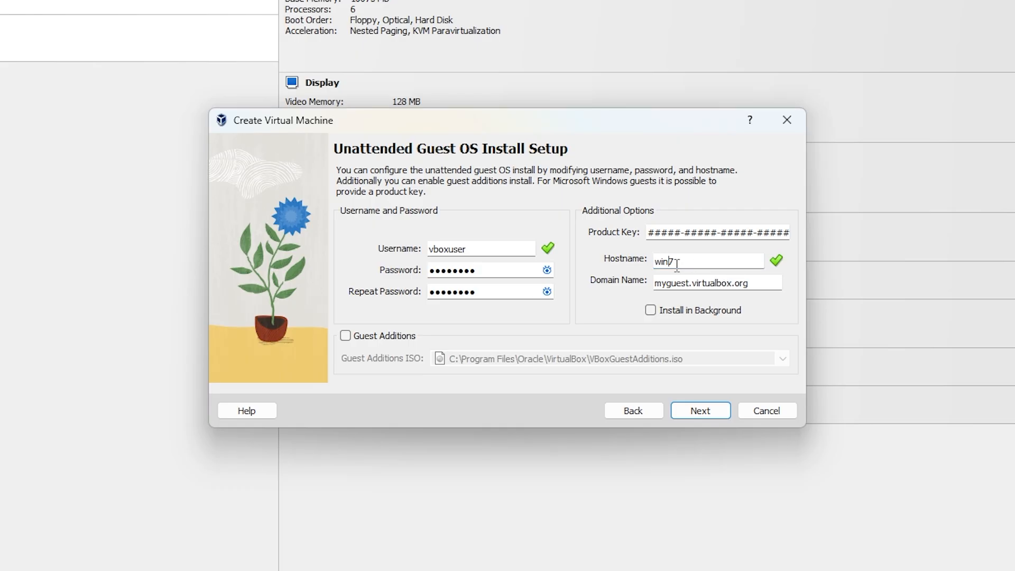
Accept the unattended install settings with hostname 'win7' and advance to the Hardware page
{"action": "type", "text": "r"}
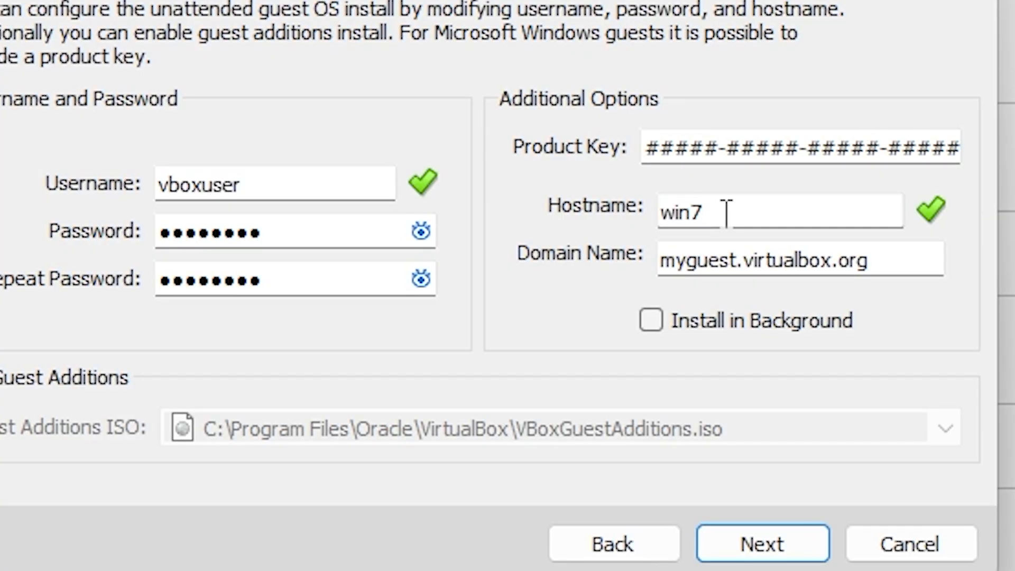
{"action": "mouse_move", "coordinate": [848, 301]}
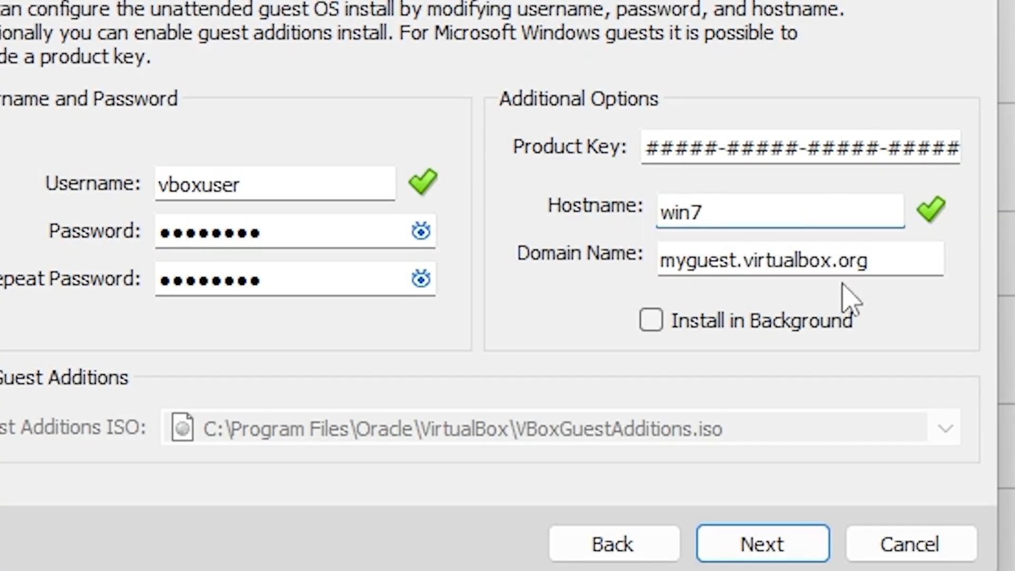
{"action": "left_click", "coordinate": [762, 542]}
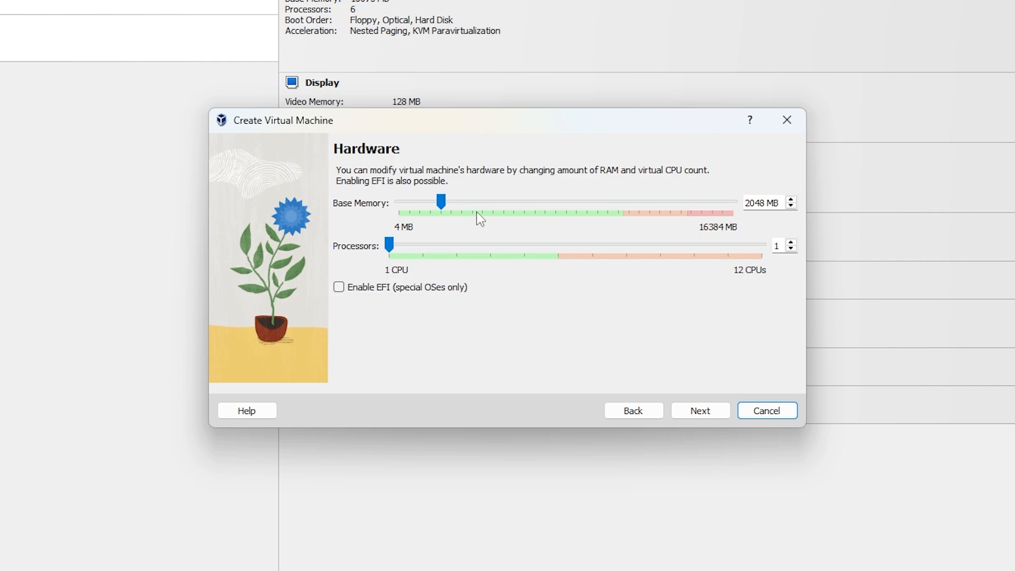
{"action": "mouse_move", "coordinate": [699, 410]}
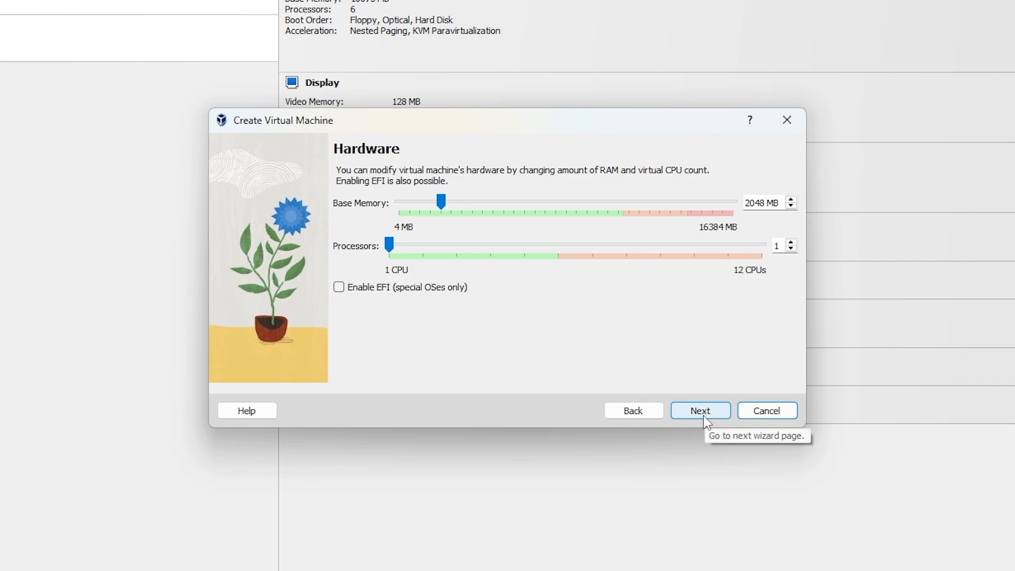
Keep 2048 MB base memory and 1 processor, advancing to the Virtual Hard disk page
{"action": "left_click", "coordinate": [699, 410]}
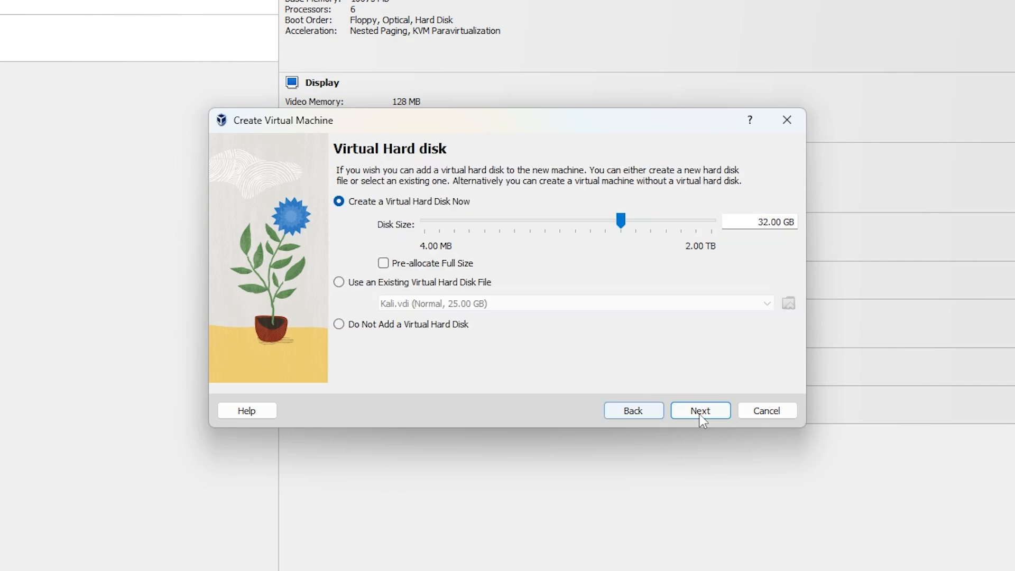
{"action": "mouse_move", "coordinate": [699, 410]}
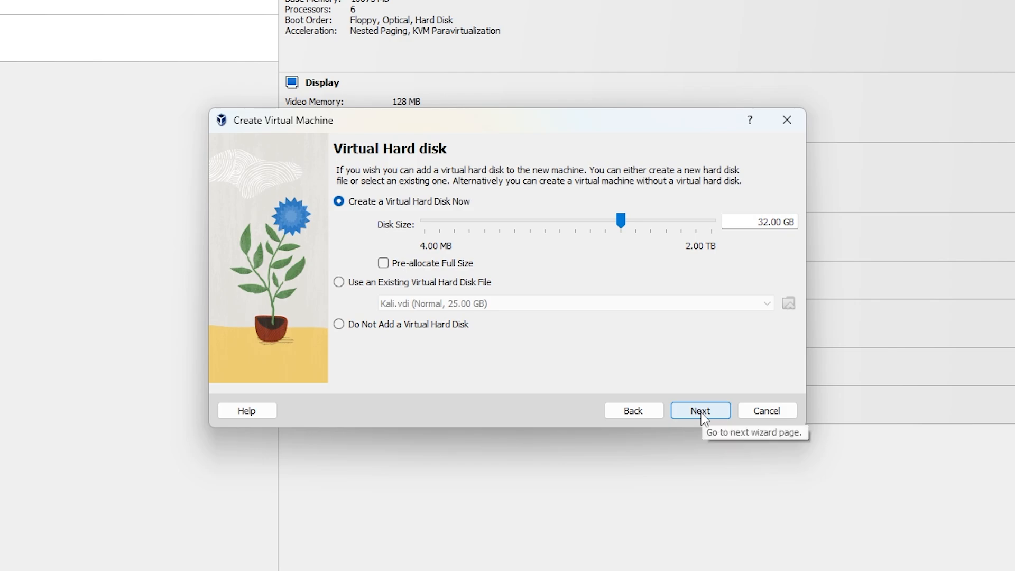
{"action": "mouse_move", "coordinate": [677, 266]}
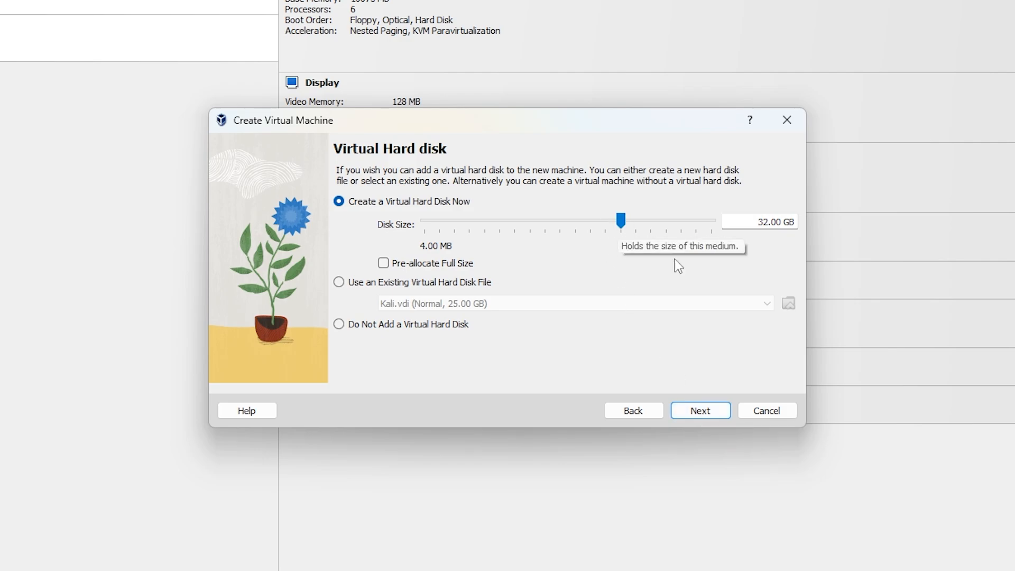